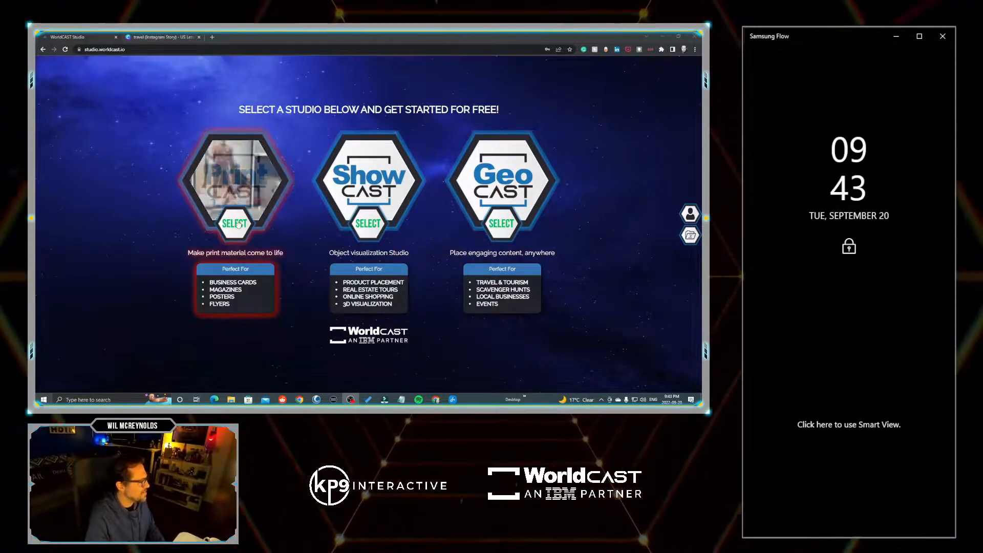
Start a new PrintCAST titled 'Tourism 1' and choose Design on Canva for its image
click(234, 223)
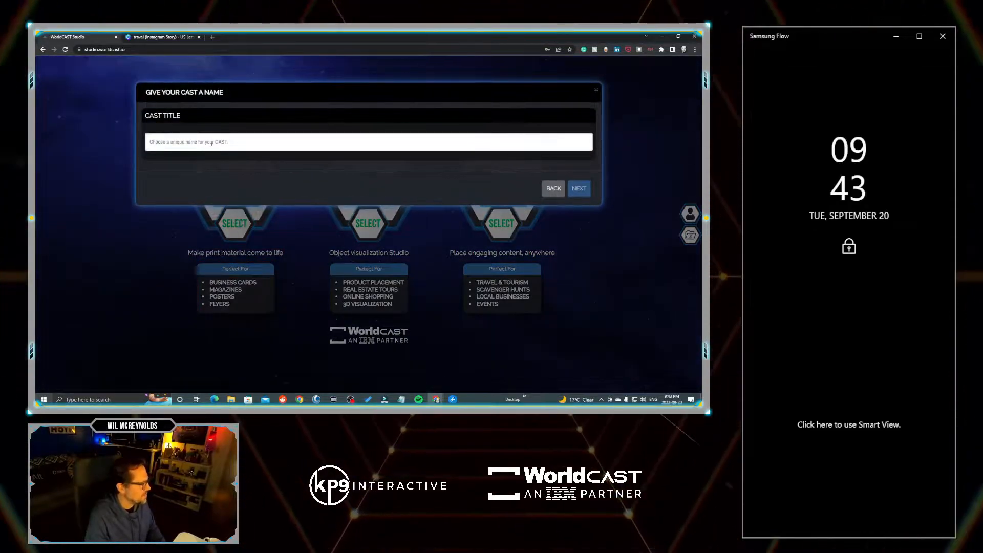
text(Tourism 1)
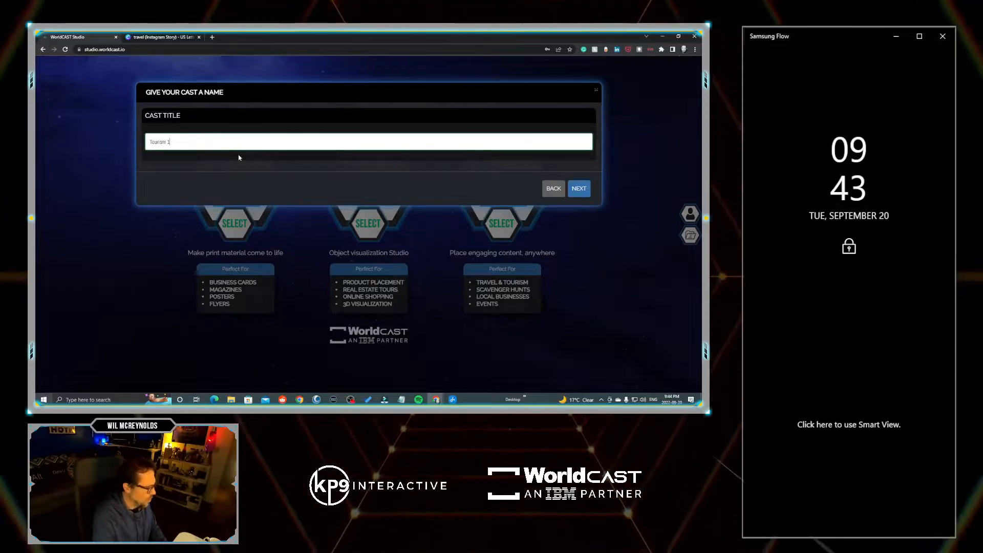
click(579, 188)
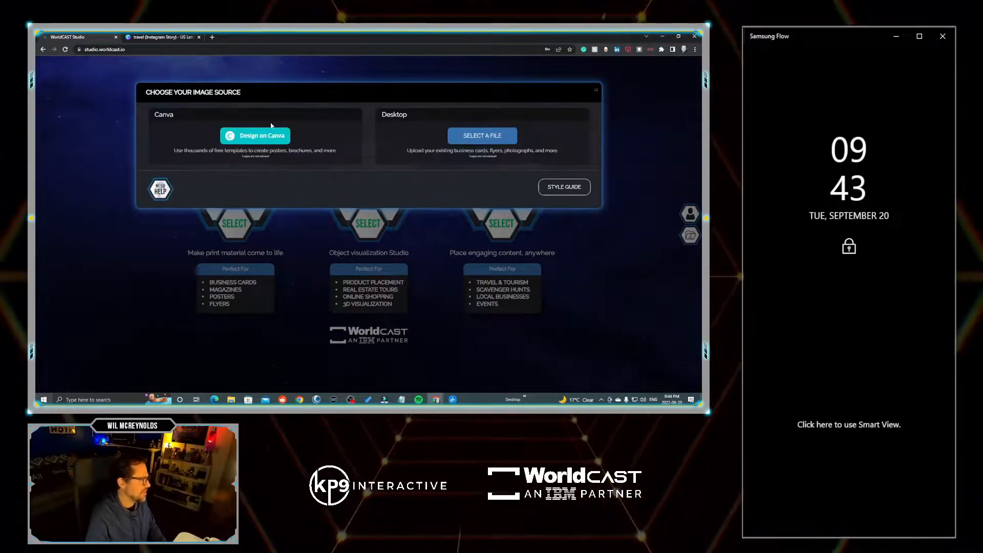
click(255, 136)
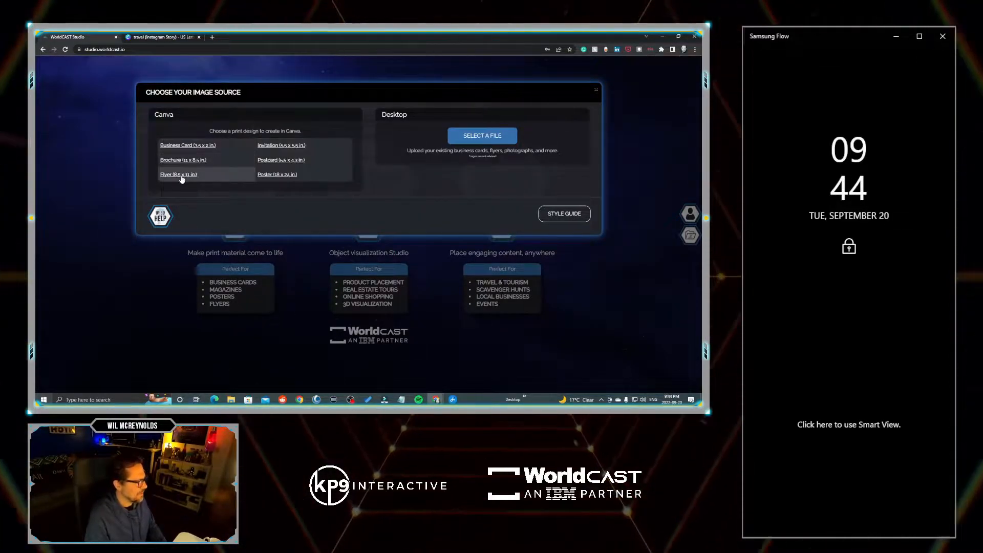
Build the 8.5 x 11 in 'Explore the World' flyer in Canva and export it to PrintCAST
click(179, 174)
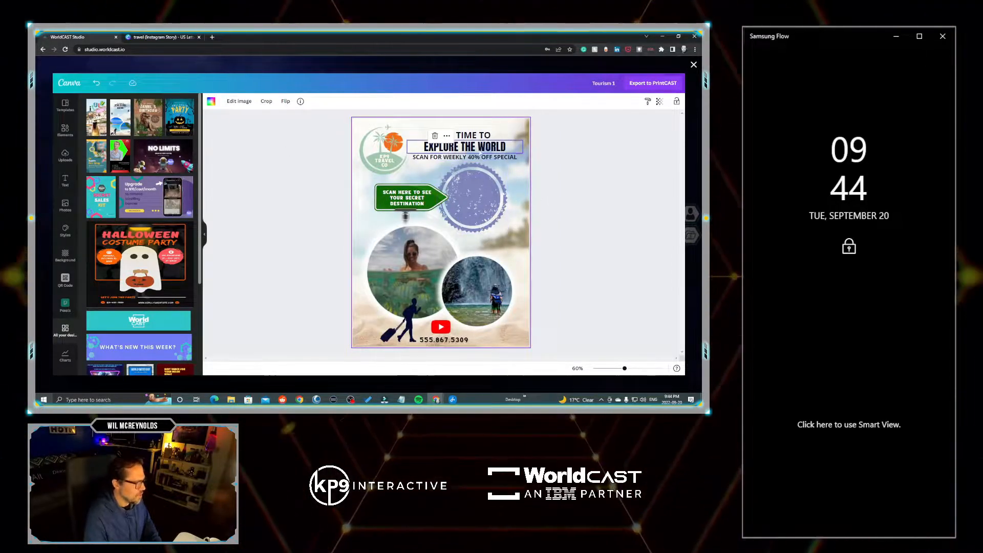
click(652, 83)
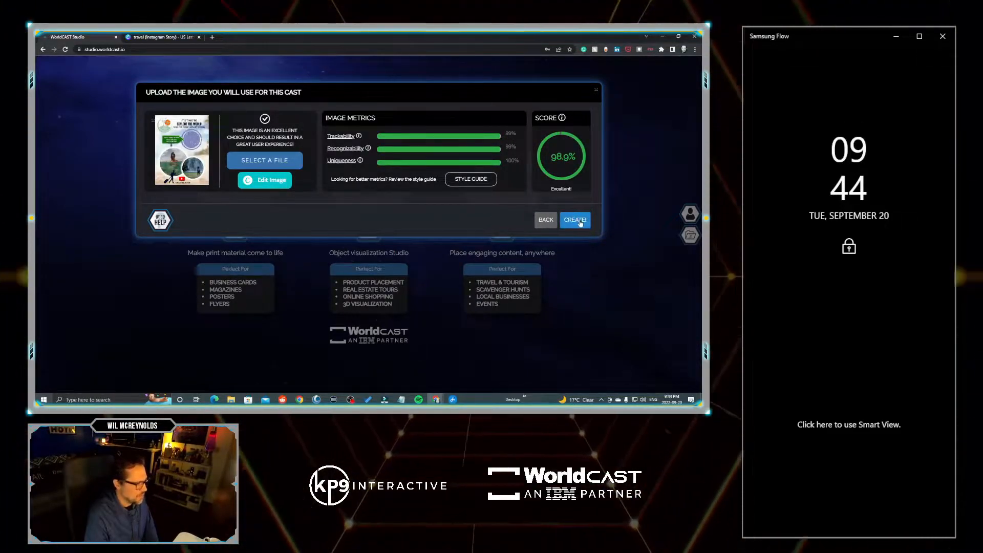
Create the Tourism 1 cast from the flyer image, then save and publish it
click(574, 220)
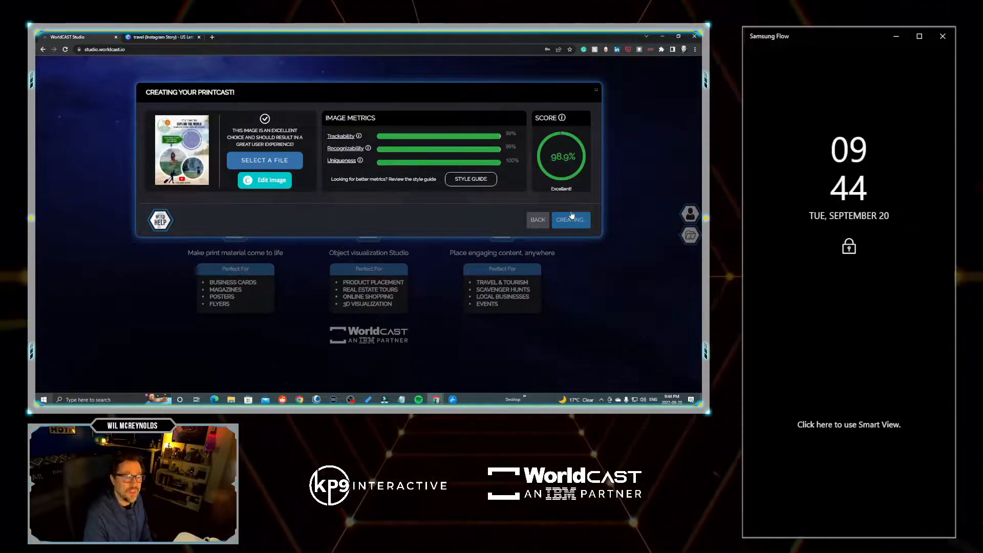
click(570, 220)
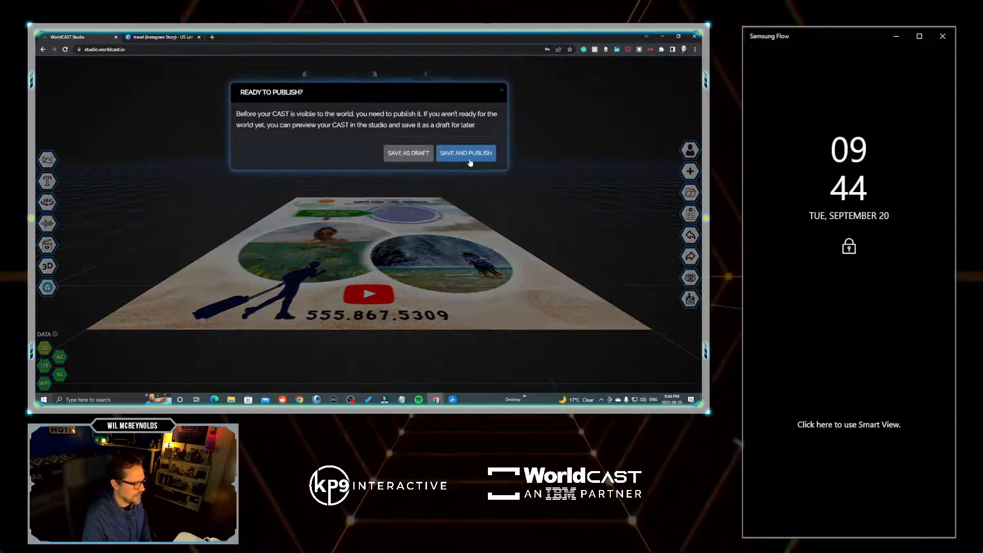
click(465, 153)
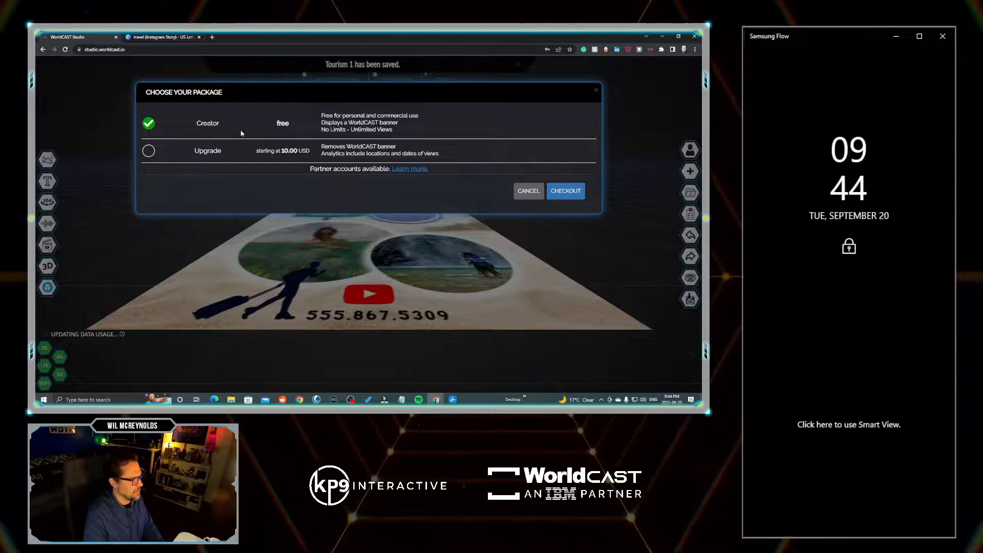
Check out with the free Creator package and download a Styled - Favicon QR code as PNG
click(564, 191)
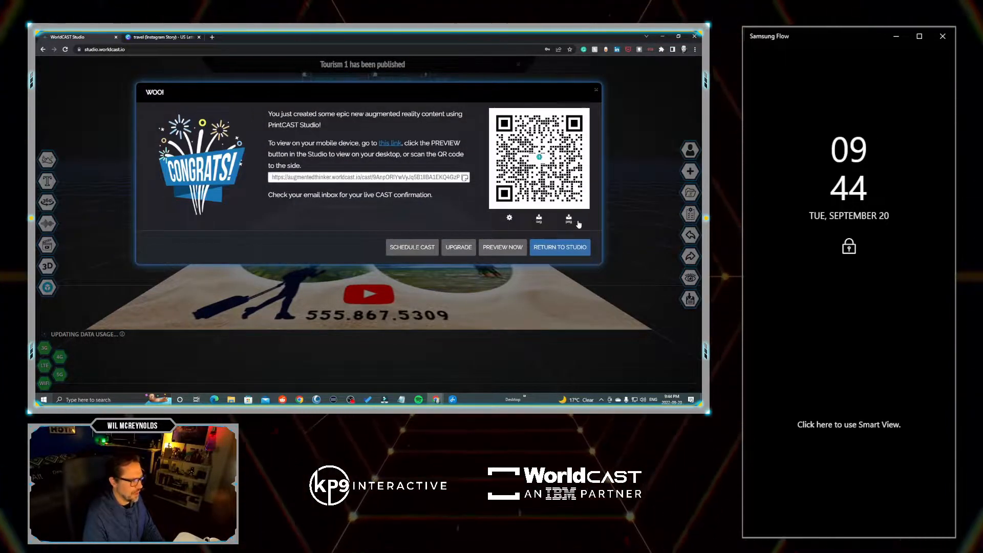
click(510, 218)
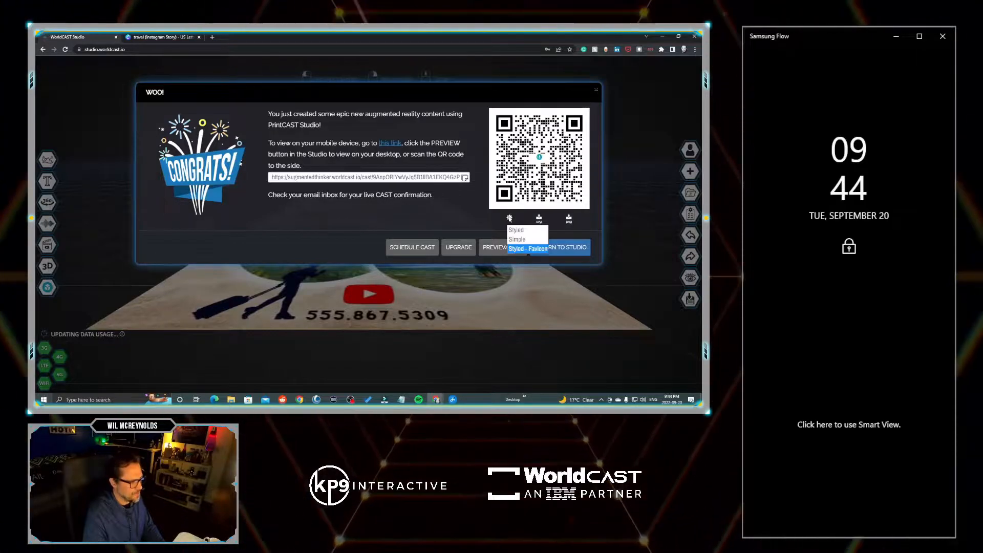
click(528, 248)
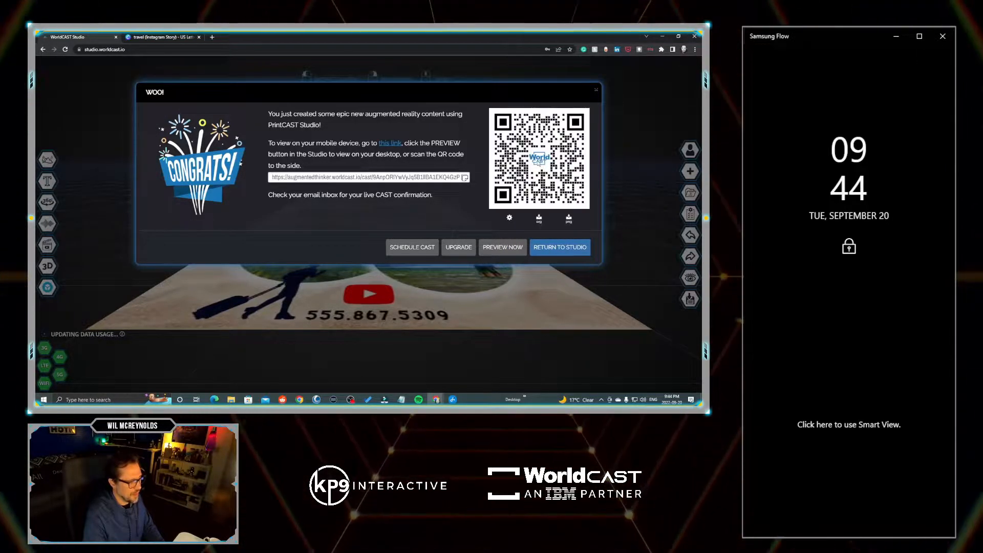
click(509, 218)
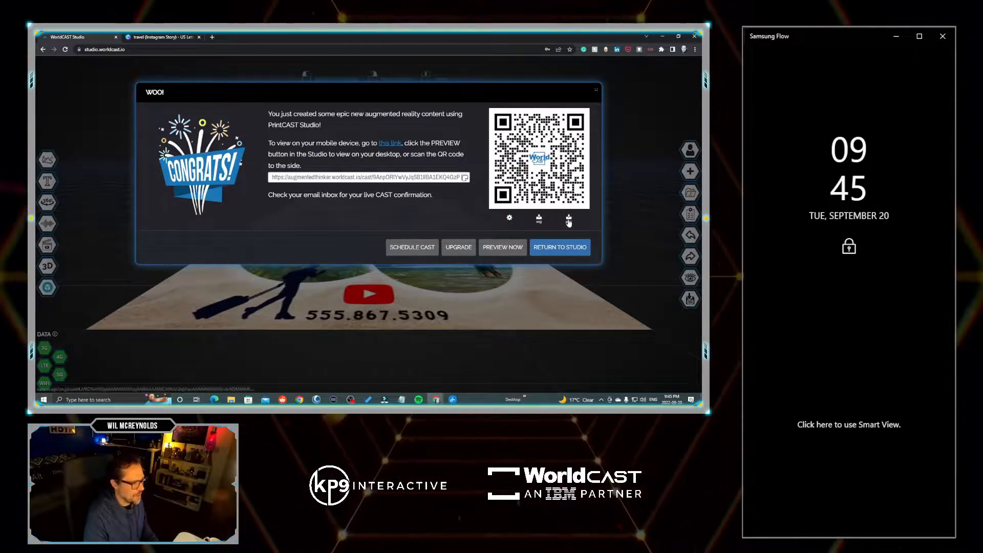
click(568, 219)
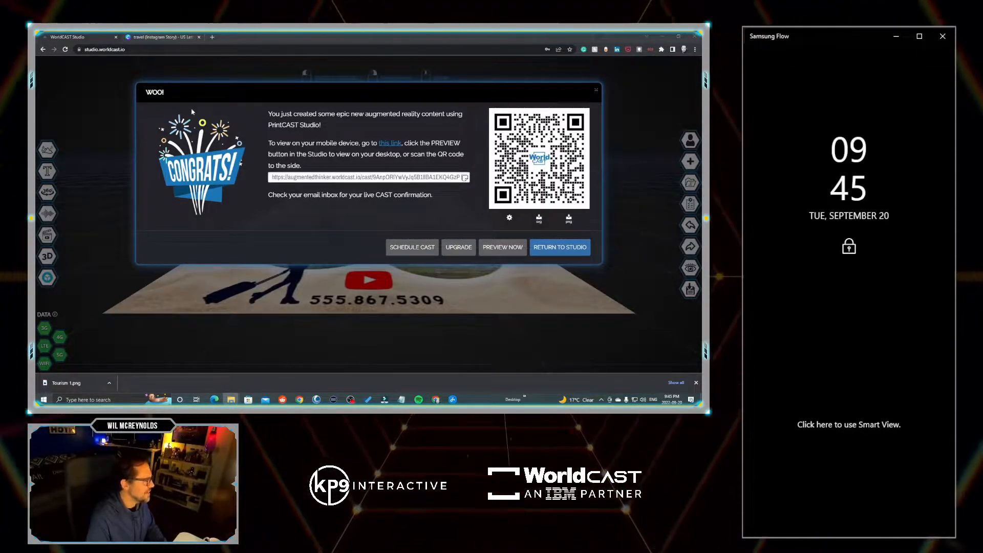
Set Show Grid Shadows to NOWHERE, update the cast, and reopen the flyer in Canva
click(559, 247)
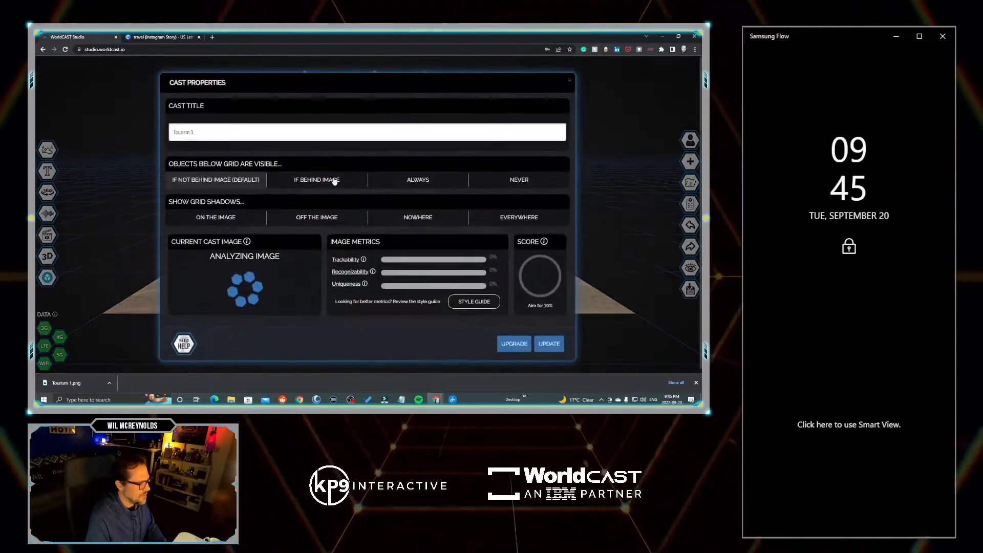
click(317, 217)
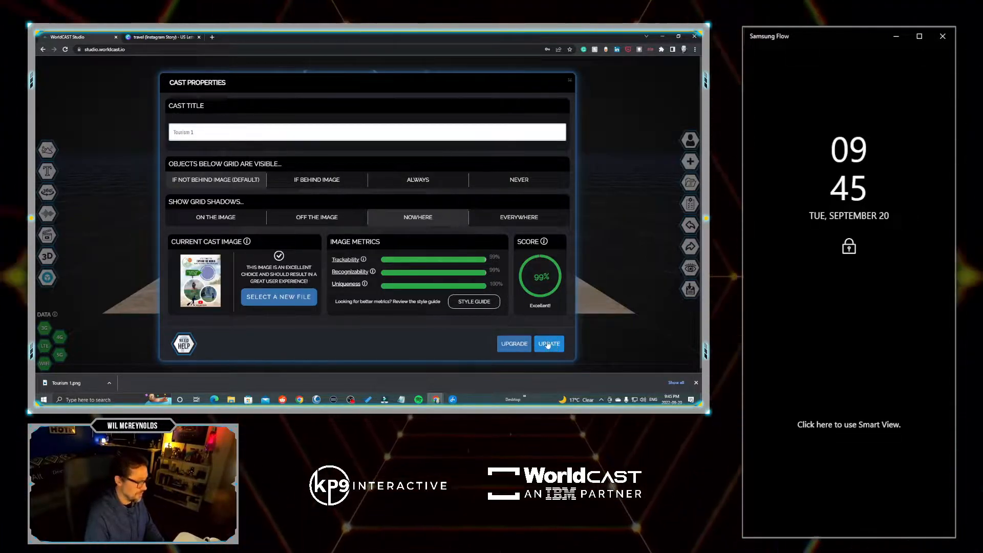
click(278, 297)
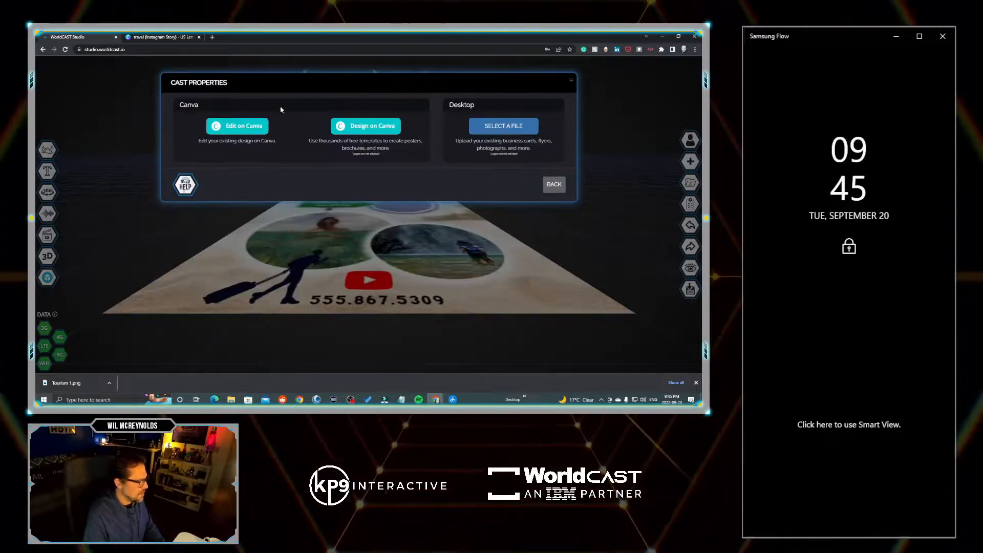
click(366, 126)
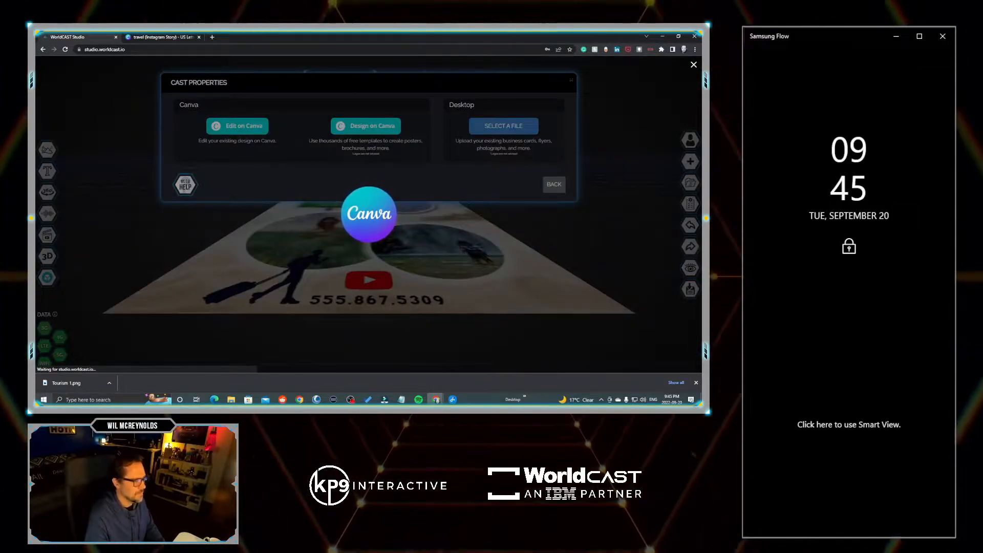
Place Tourism 1.png QR code in the purple stamp circle and export to PrintCAST
click(237, 126)
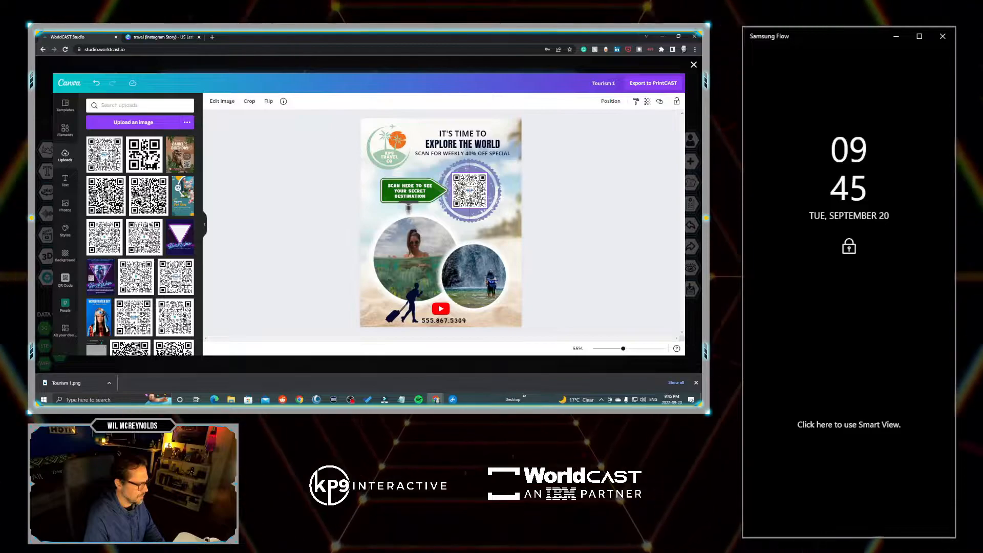
click(470, 190)
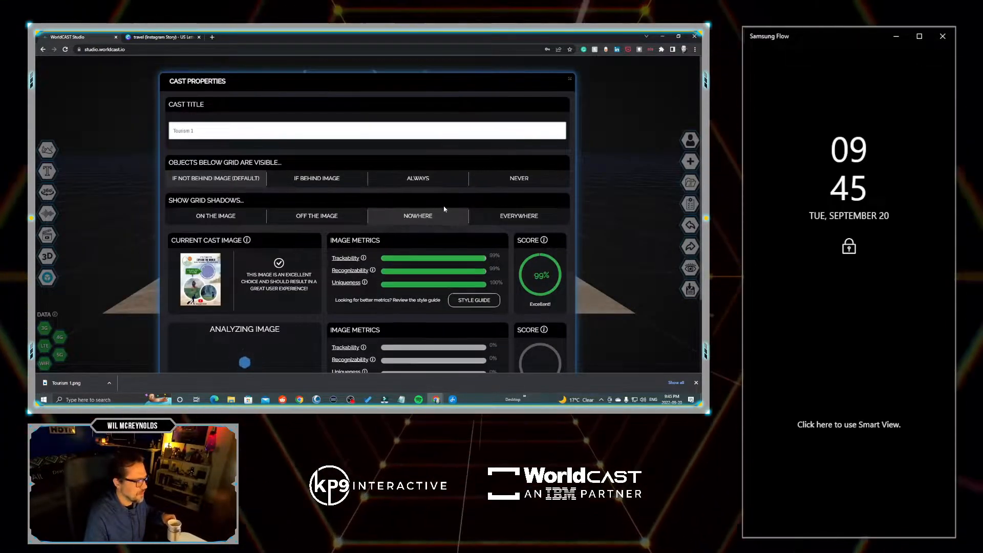
Review the updated flyer's image metrics and update the cast properties
scroll(down, 3)
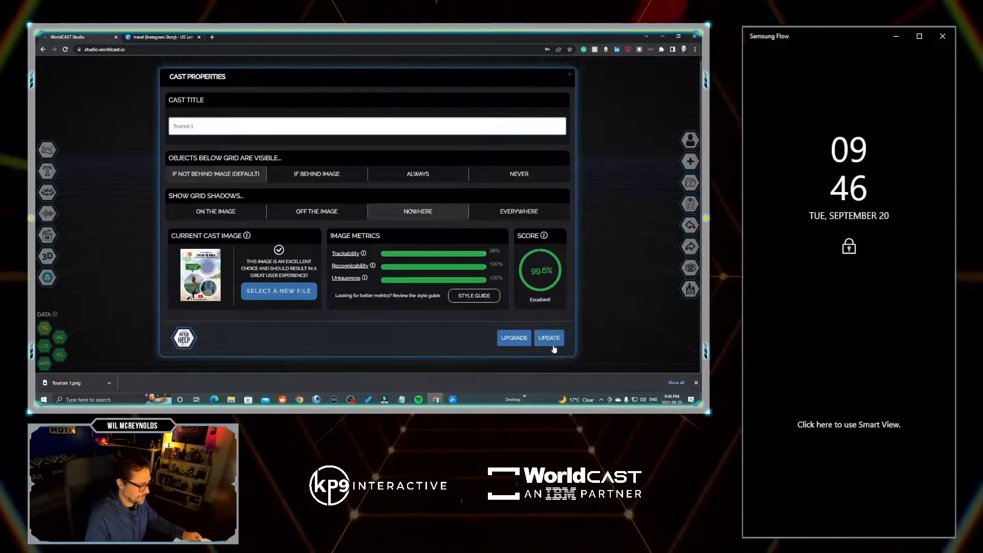
click(549, 338)
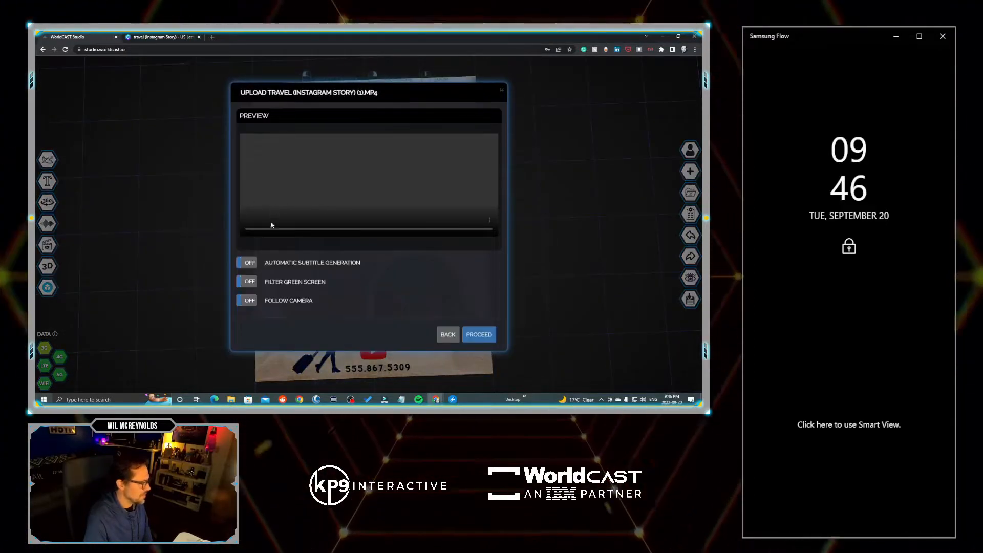
Add the travel MP4 over the flyer's top photo and play it to check the SINGAPORE title
click(479, 334)
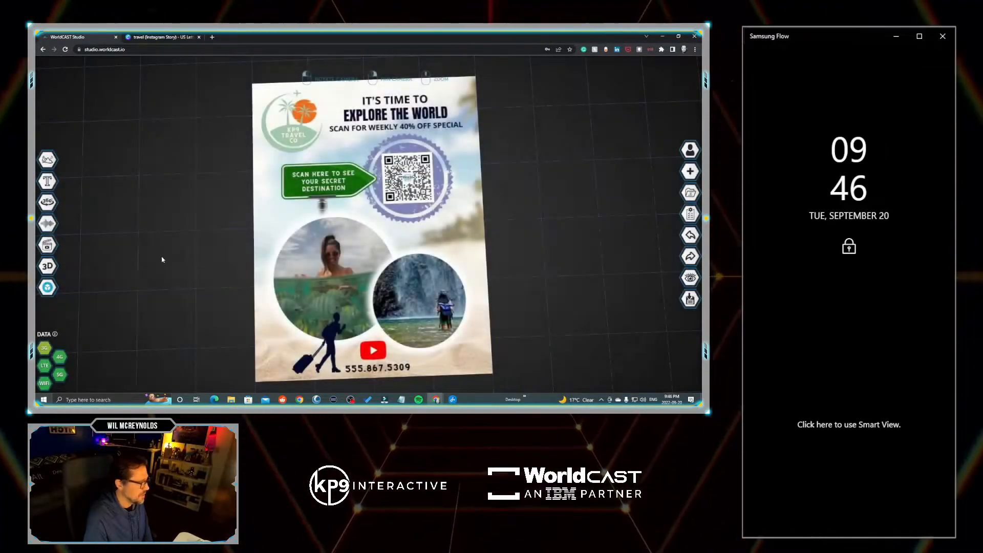
click(47, 244)
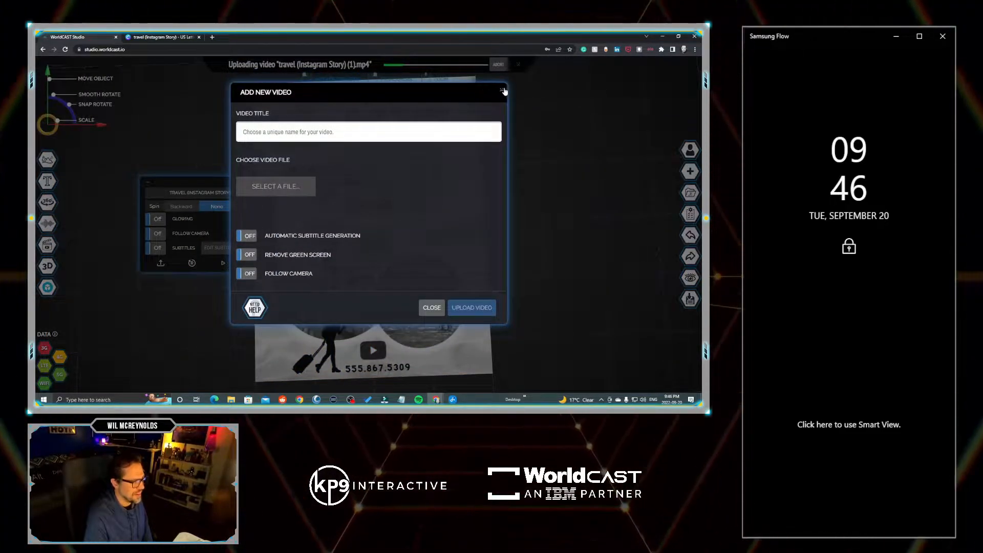
click(503, 92)
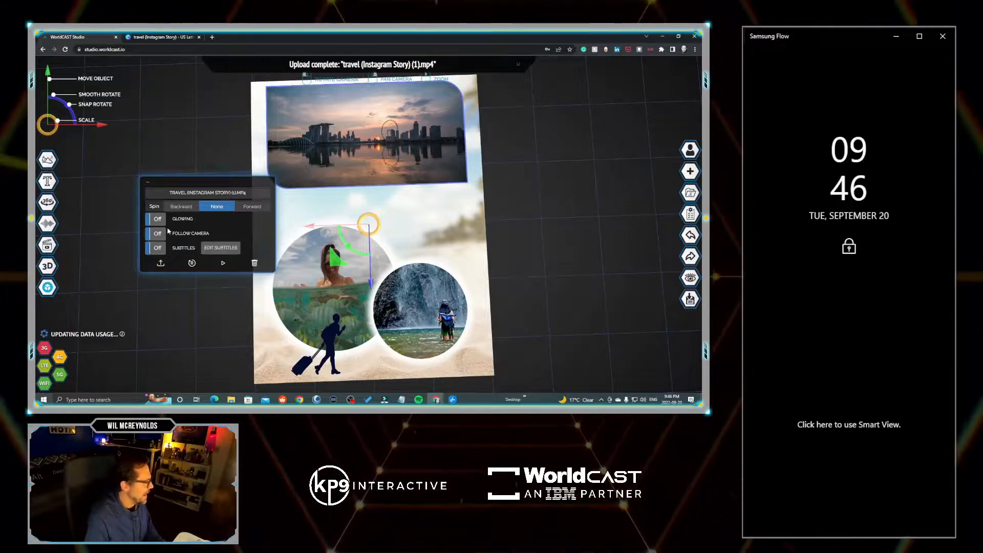
click(47, 159)
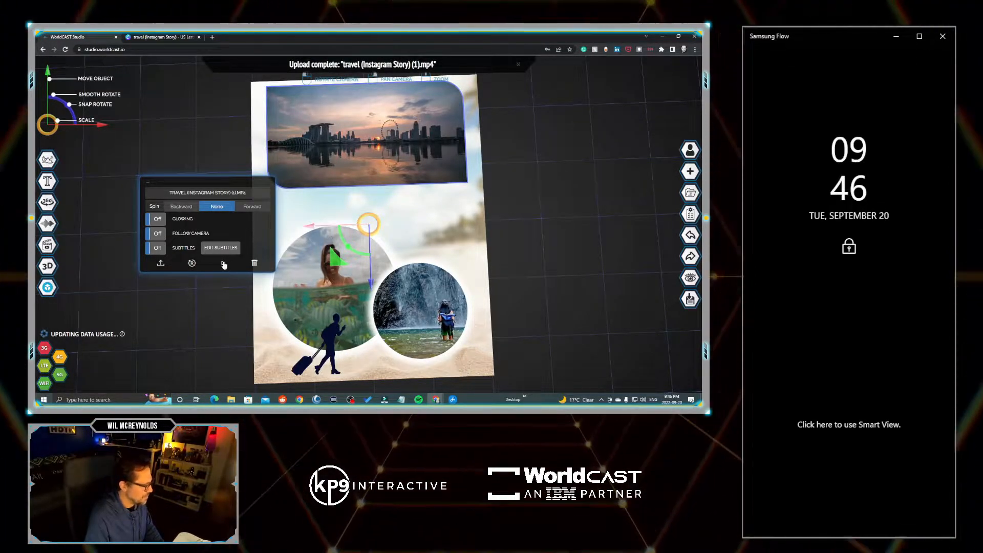
click(223, 262)
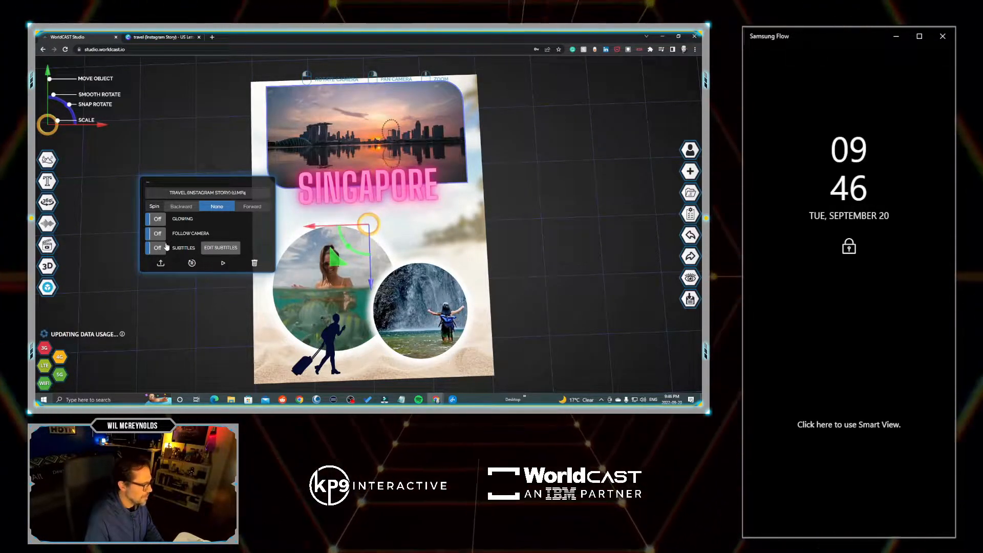
click(47, 159)
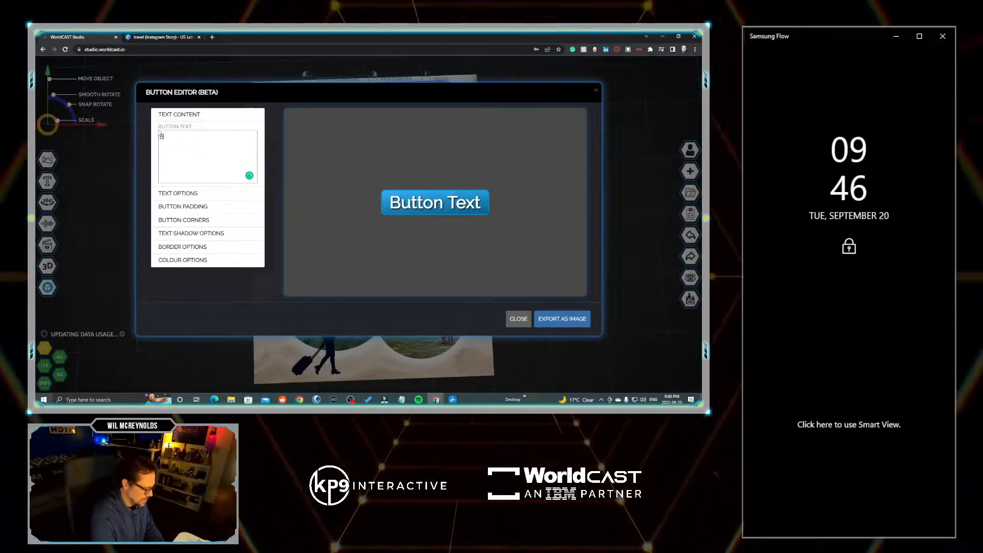
Design a purple gradient 'BOOK NOW' button with rounded corners and export it as an image
text(BOOK NOW)
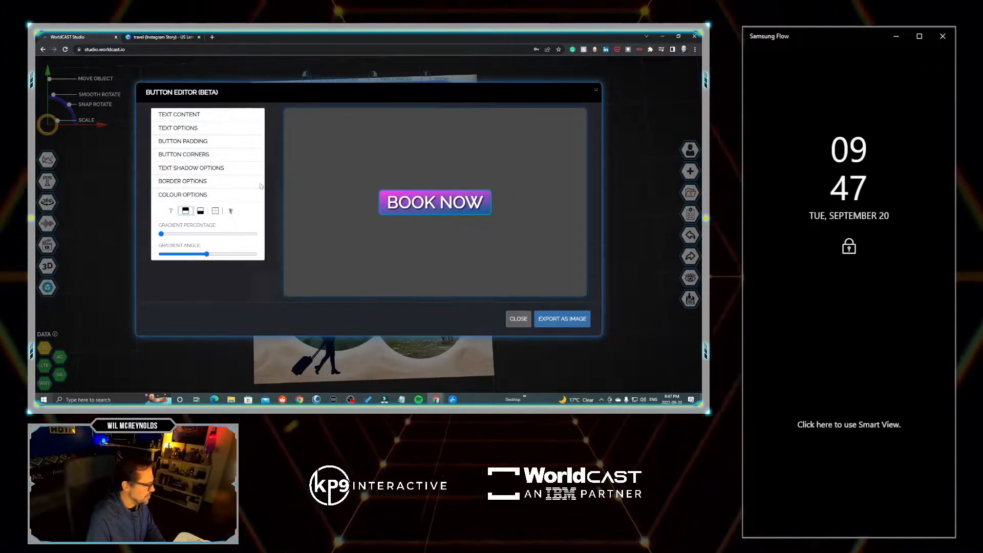
click(184, 154)
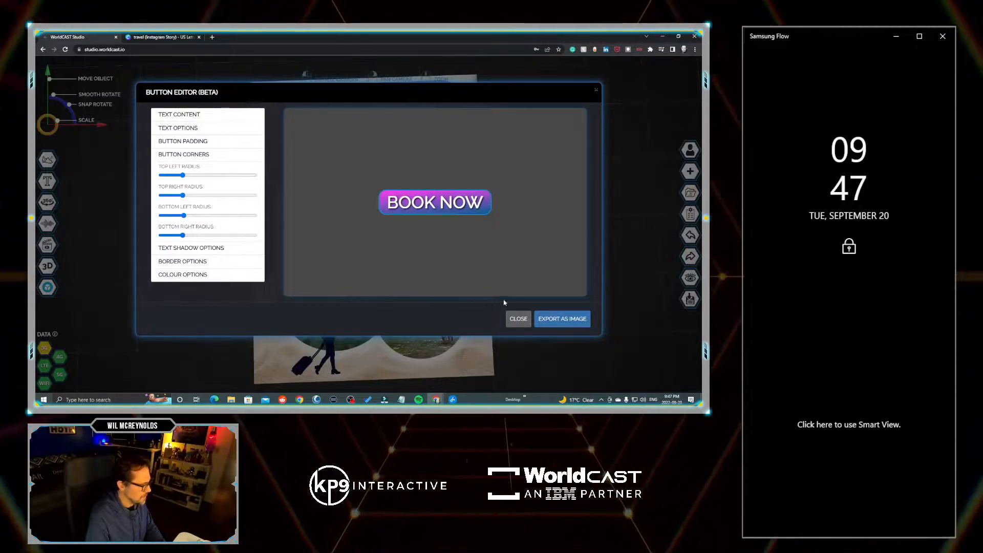
mouse_move(562, 319)
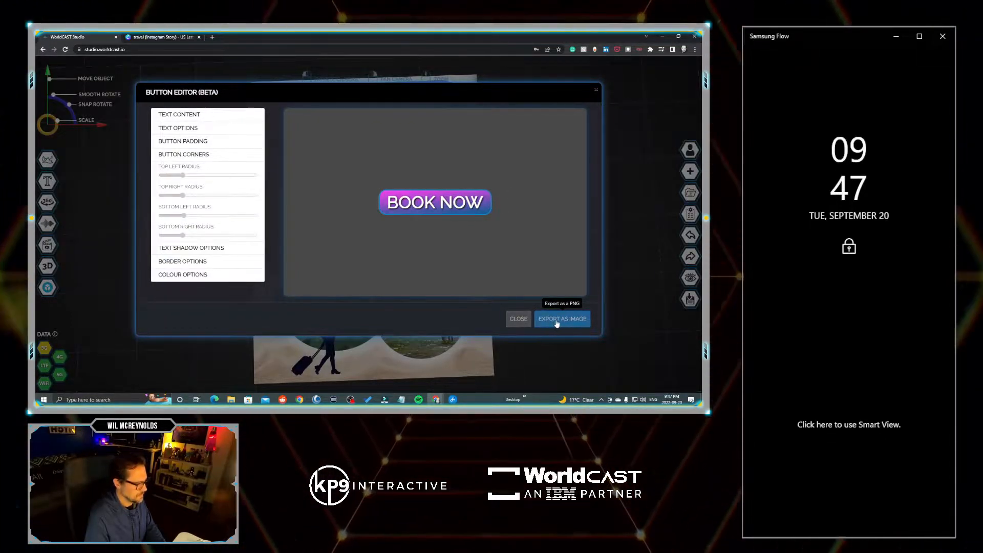
click(561, 319)
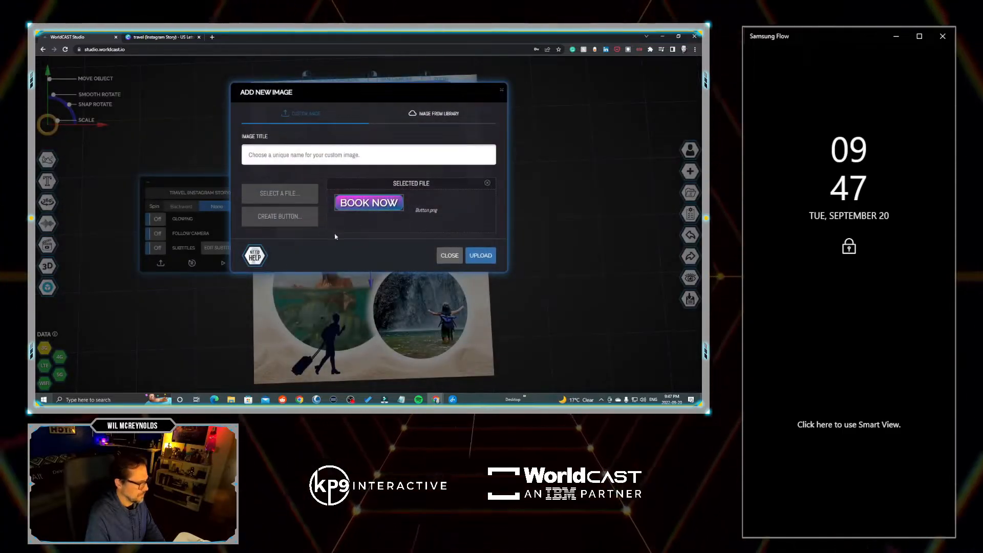
Upload the BOOK NOW button image and place it beside the flyer's photo circles
click(481, 255)
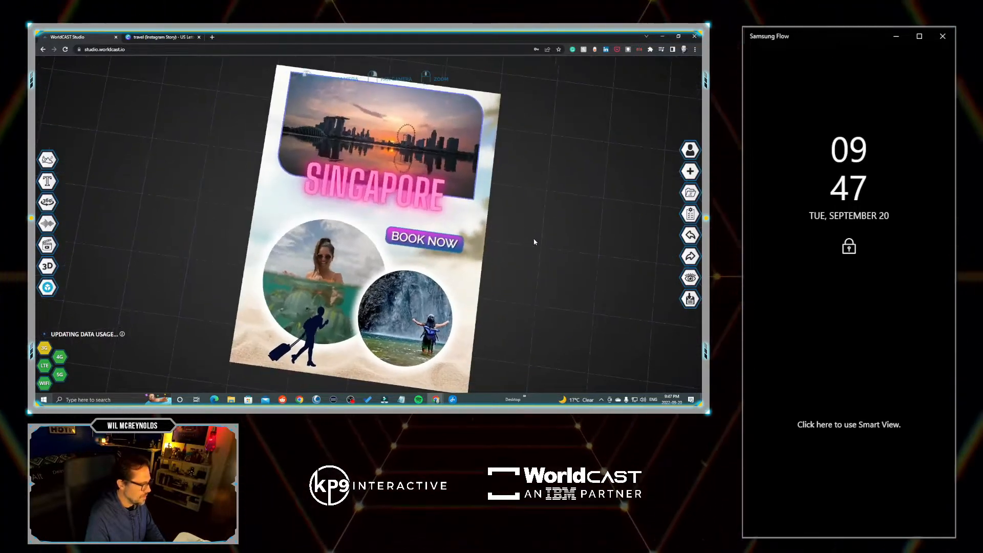
click(424, 241)
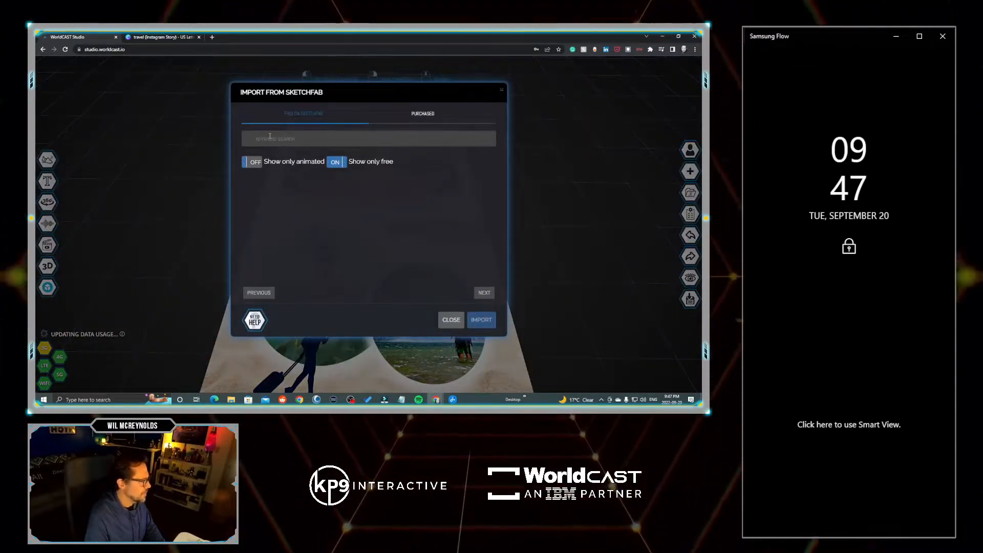
Search Sketchfab for SINGAPORE and import the waving Singapore flag model
text(s)
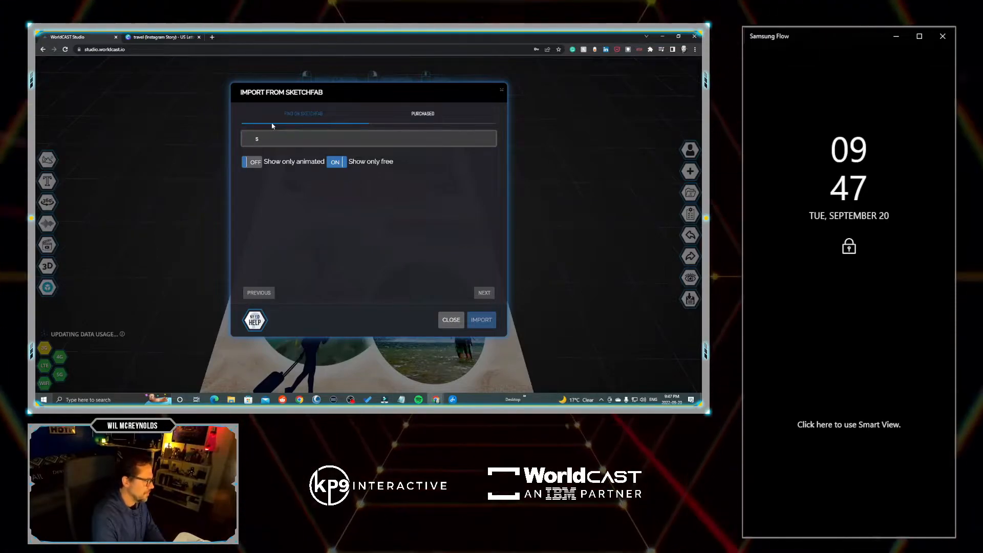
text(SINGAPORE)
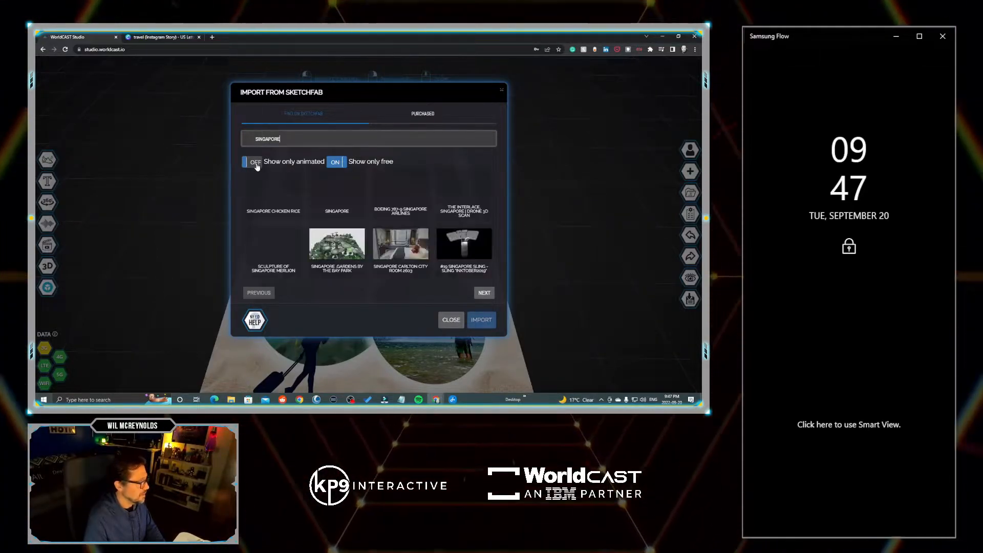
click(251, 161)
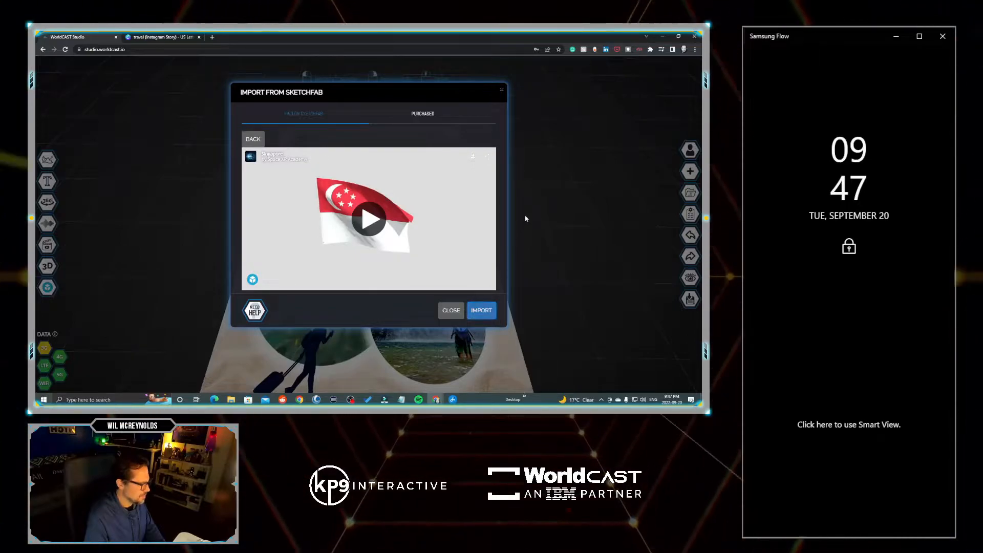
click(481, 310)
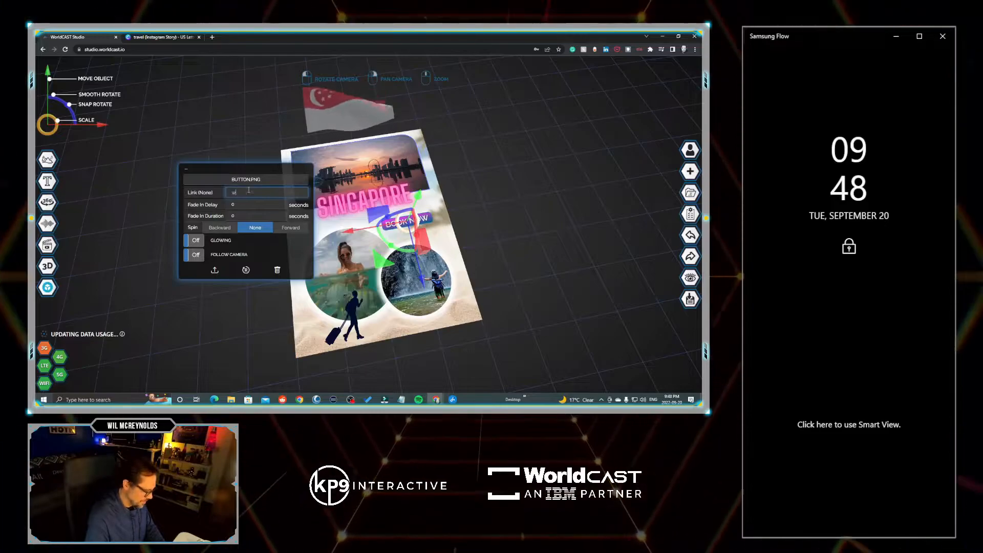
text(www.world)
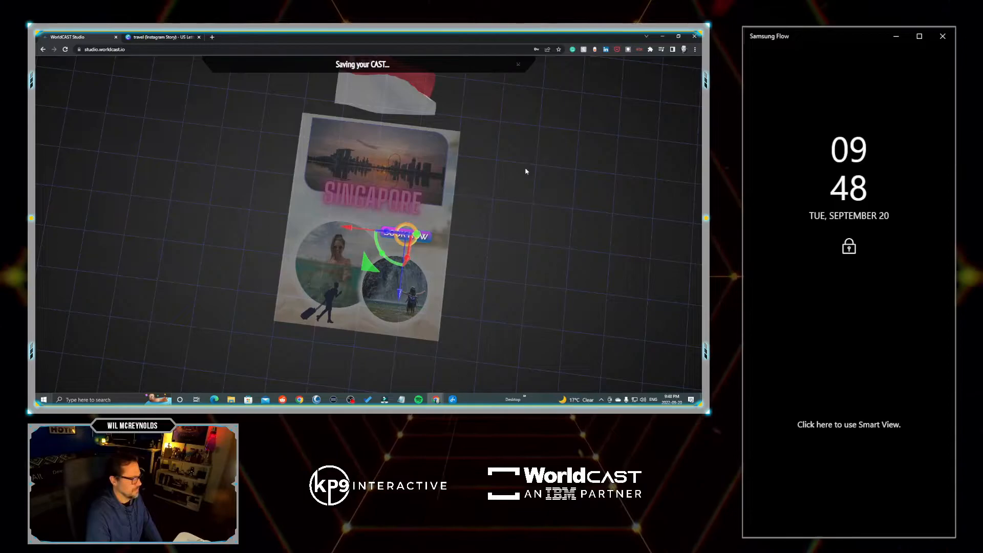
mouse_move(506, 190)
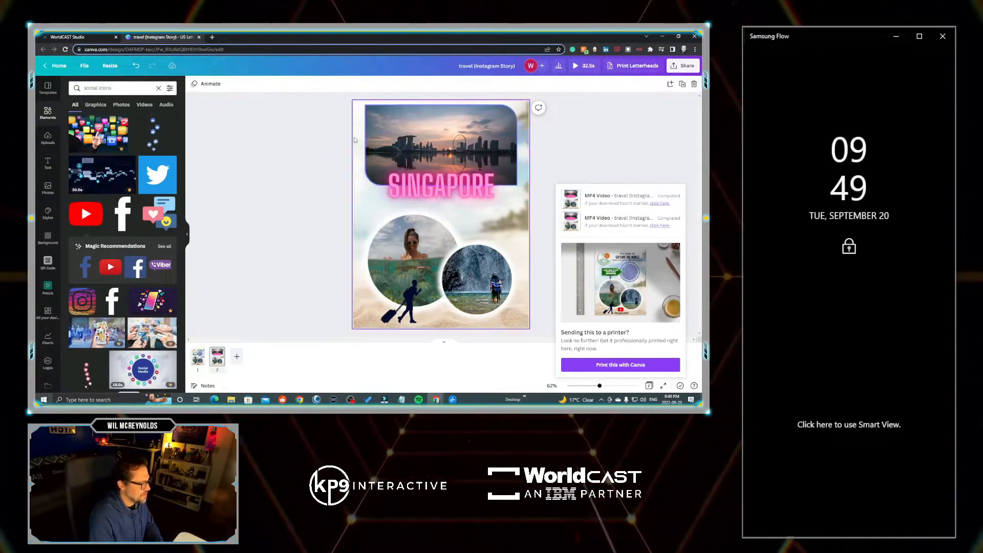
Replace the SINGAPORE title text with 'TORO' as the new city name
click(440, 144)
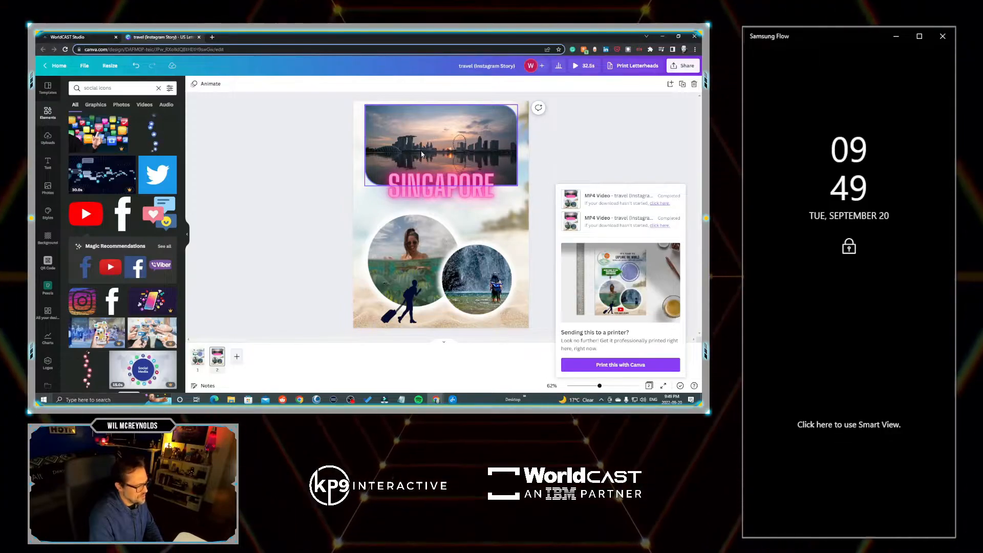
click(330, 148)
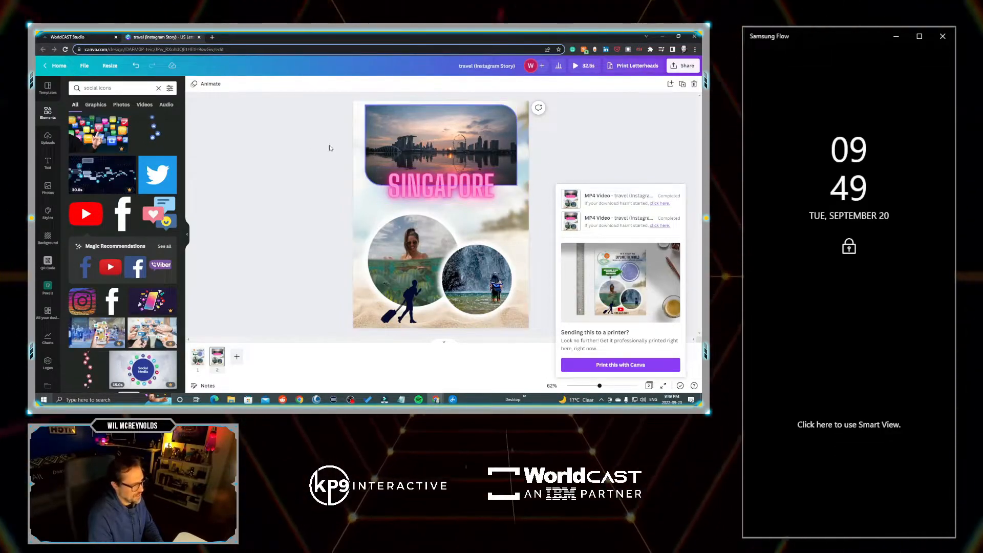
click(440, 185)
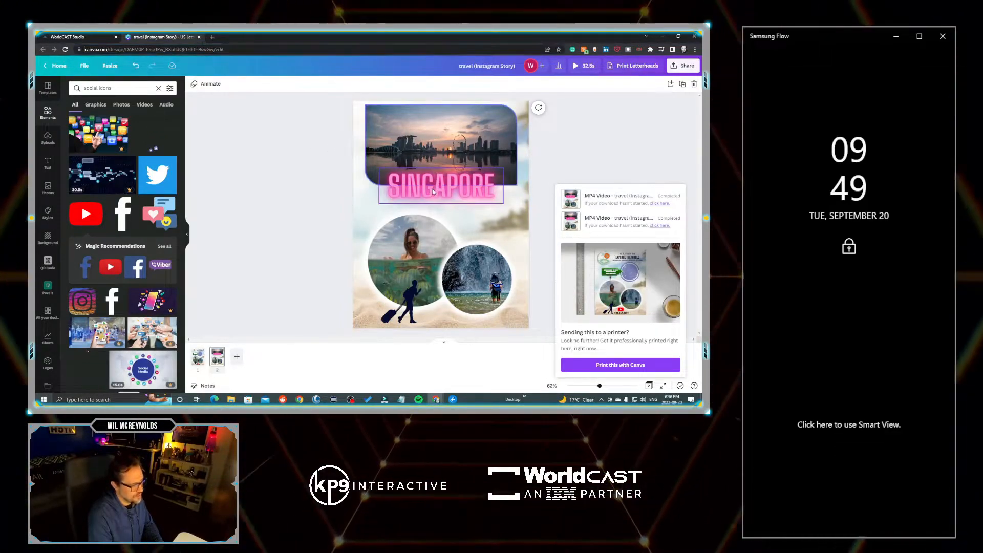
click(440, 185)
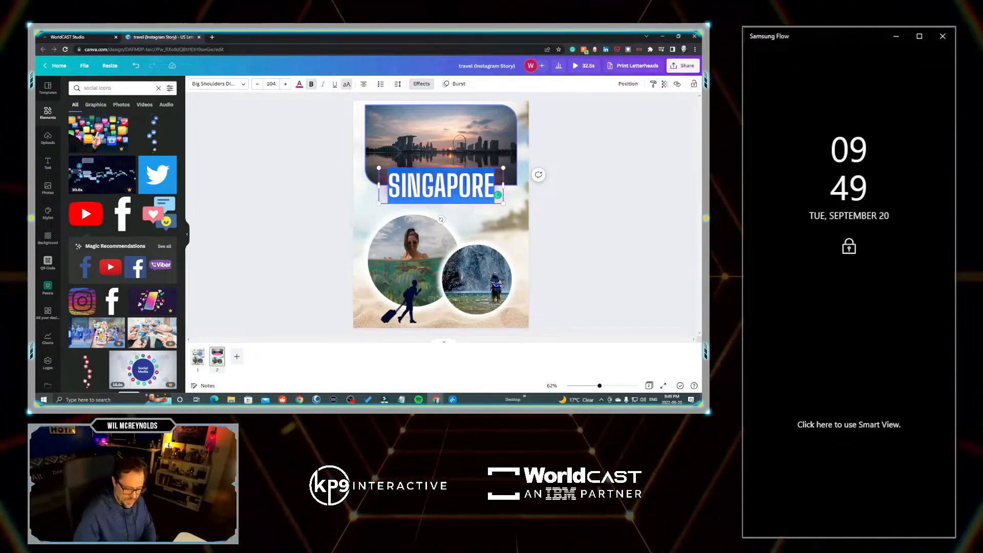
text(TORO)
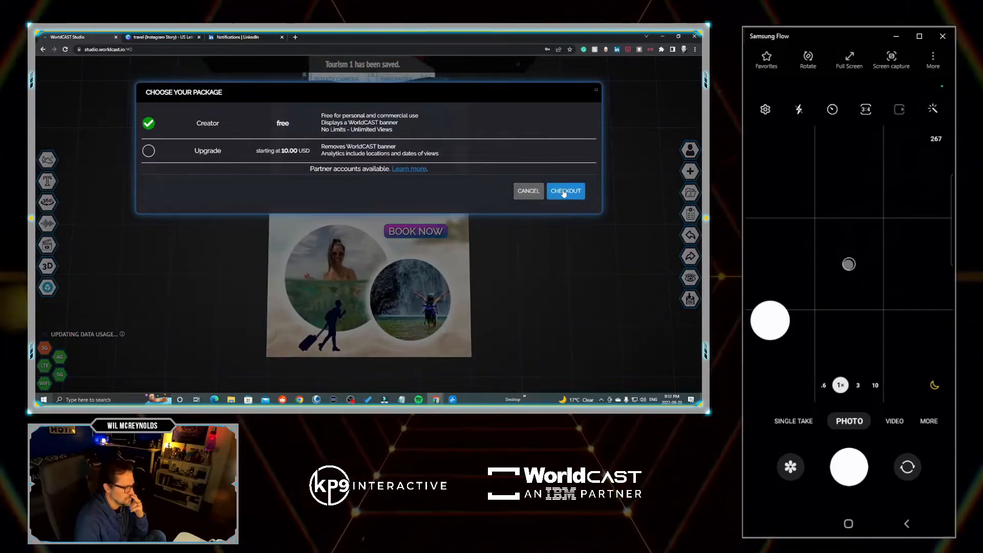
Publish the Tourism 1 cast with the free Creator package selected
click(564, 191)
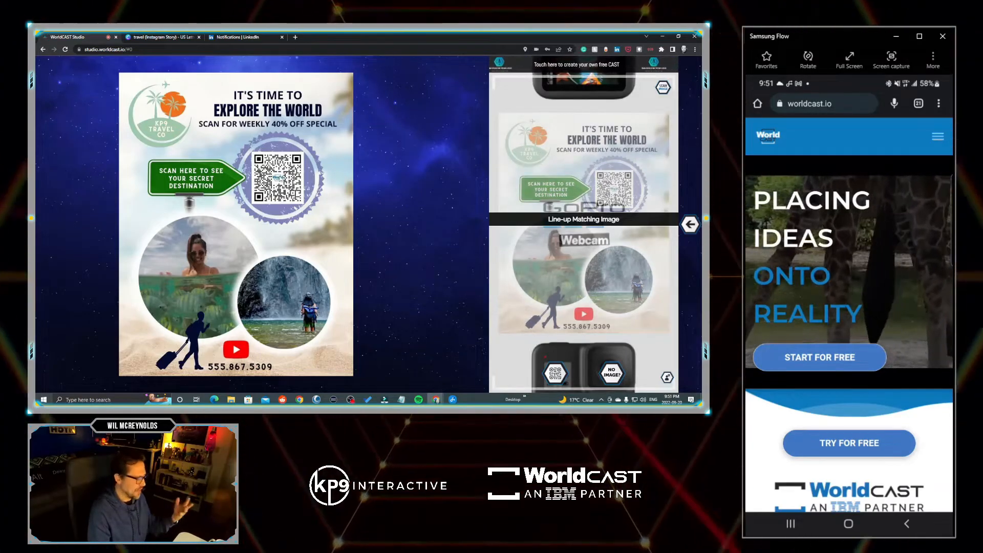
Choose an option from the published cast's QR code context menu
right_click(279, 160)
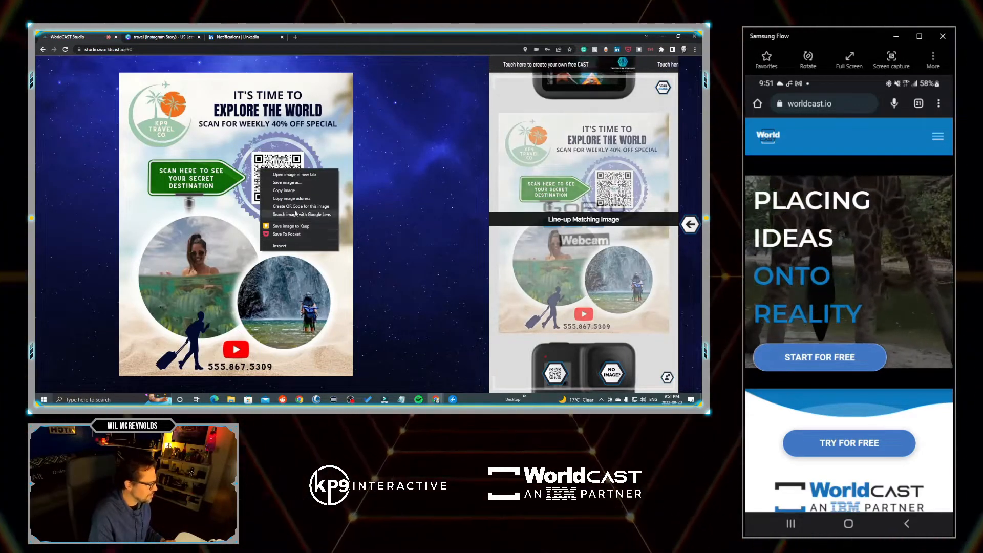
click(387, 206)
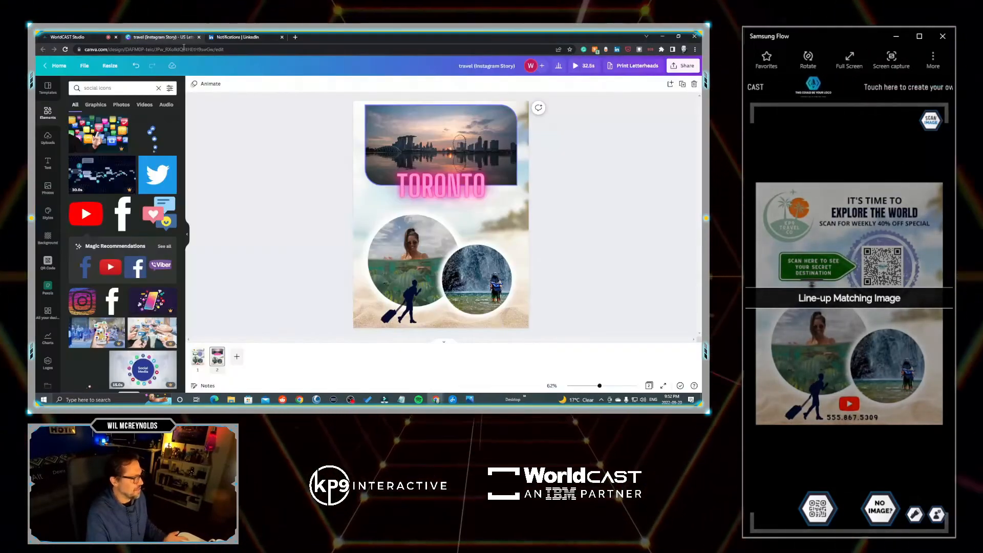
click(441, 145)
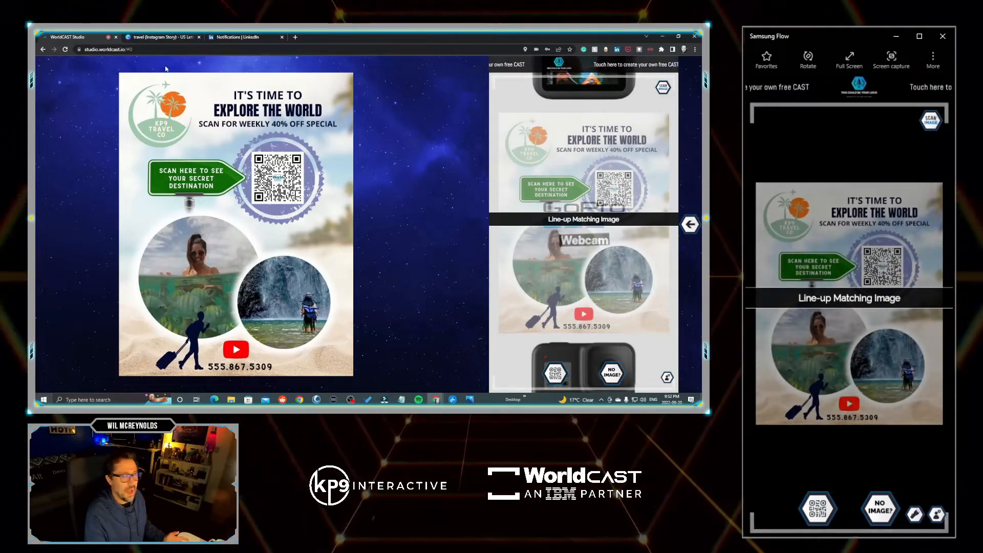
click(162, 37)
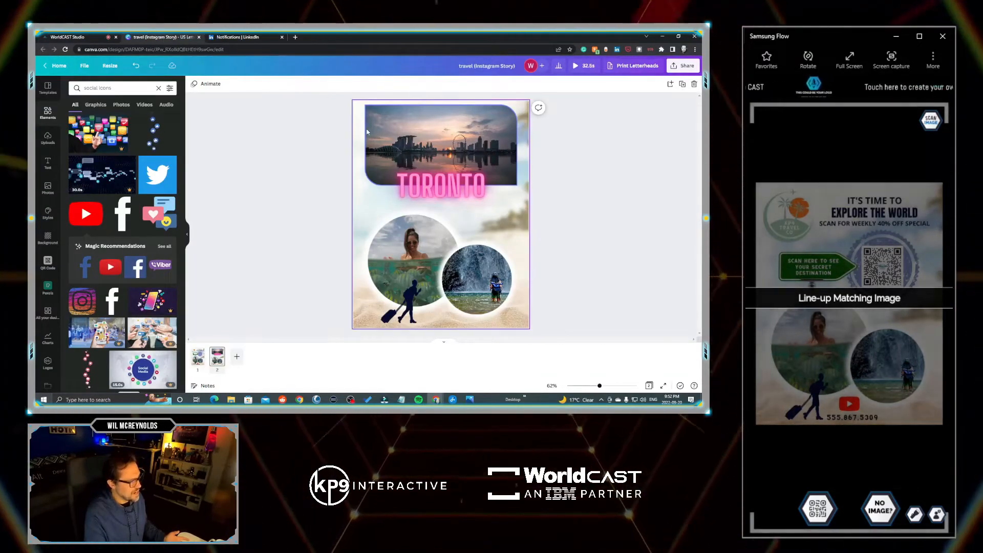